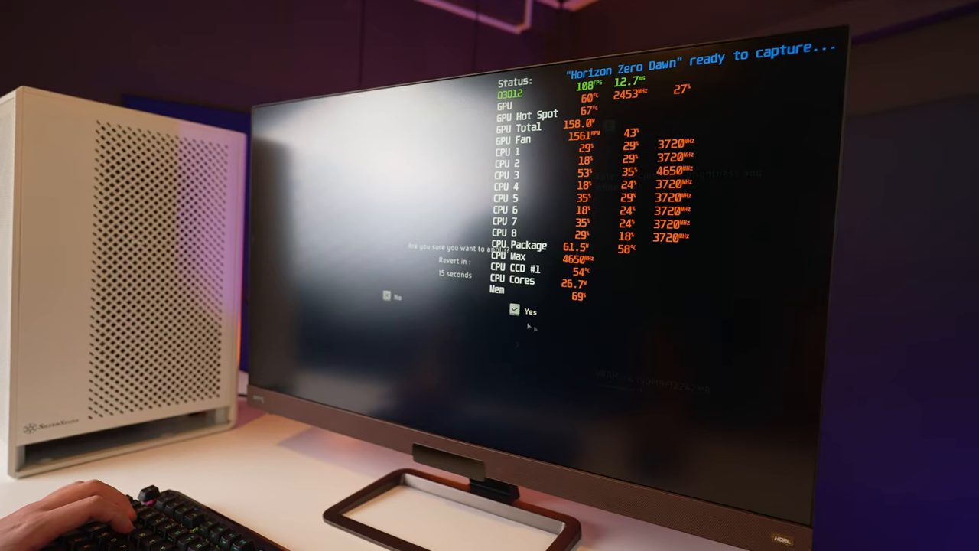
# Confirm the new fullscreen 60 Hz display settings in the revert prompt so they stay applied.
pyautogui.click(515, 311)
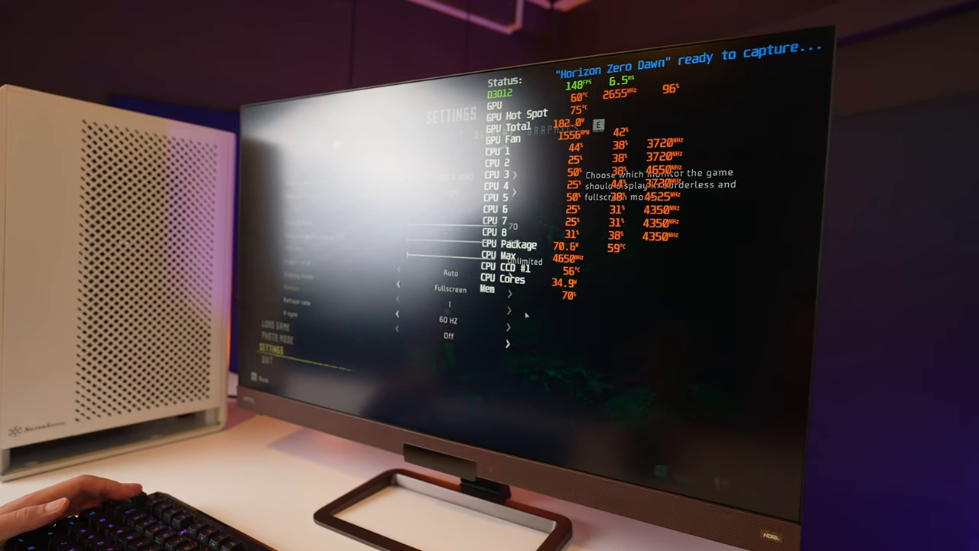